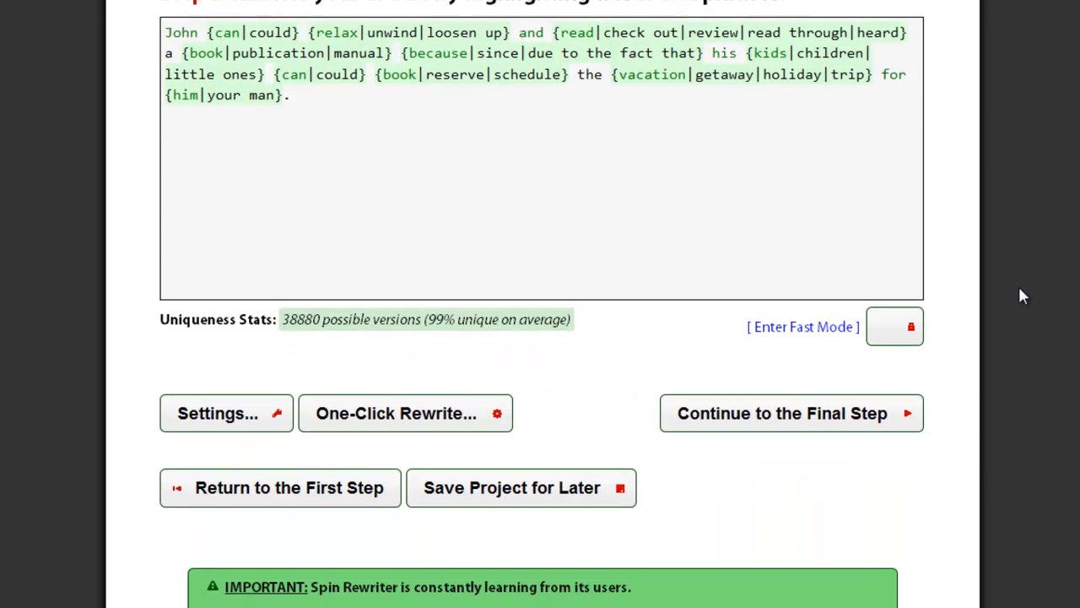
- Save the spun John article project for later and dismiss the saved confirmation
scroll("down", 3)
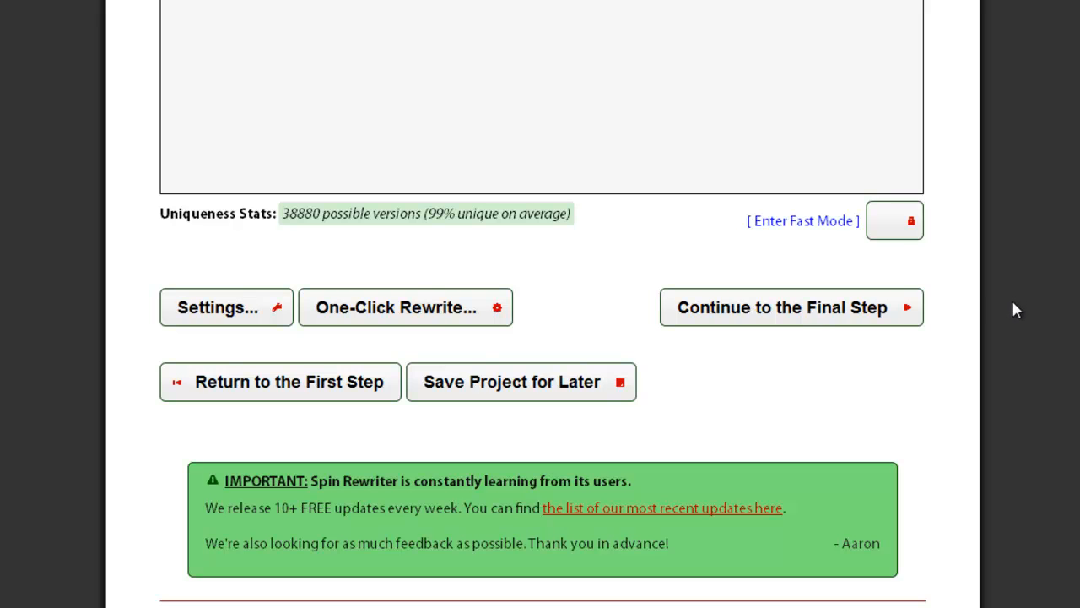
left_click(521, 382)
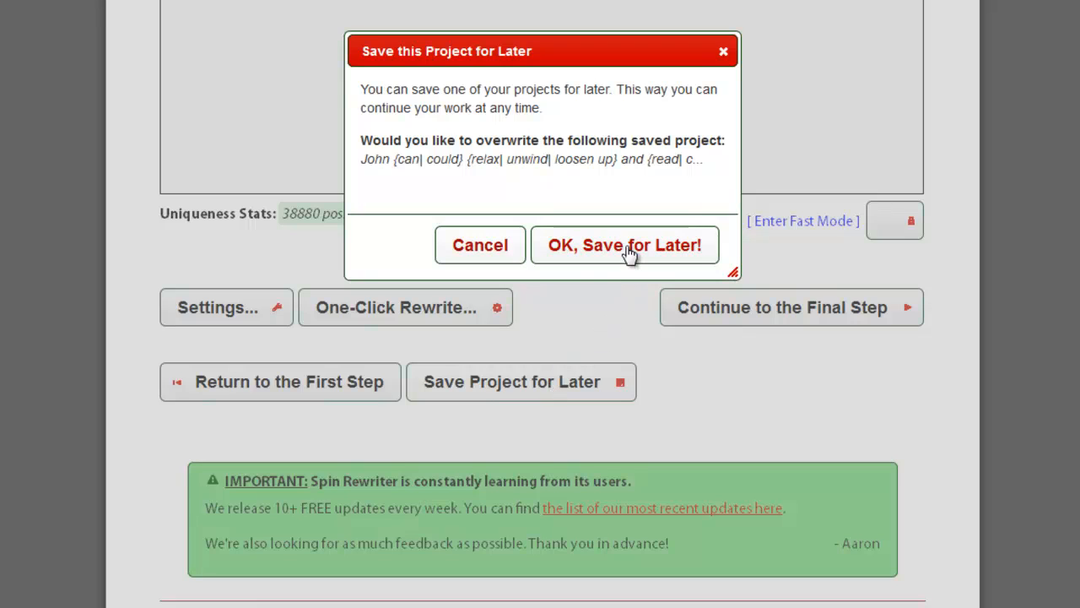
left_click(625, 245)
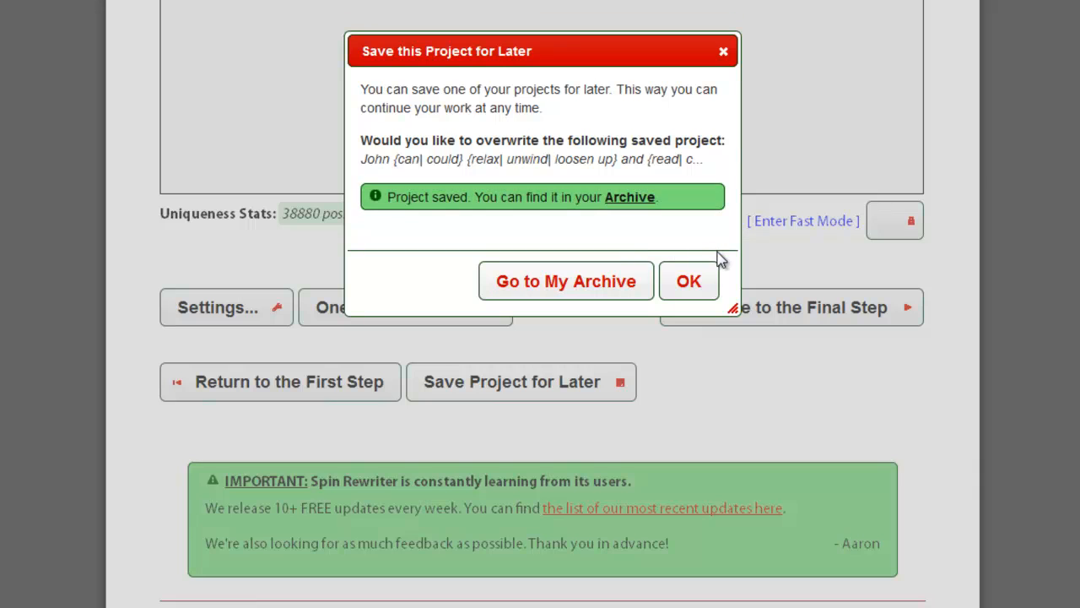
mouse_move(689, 281)
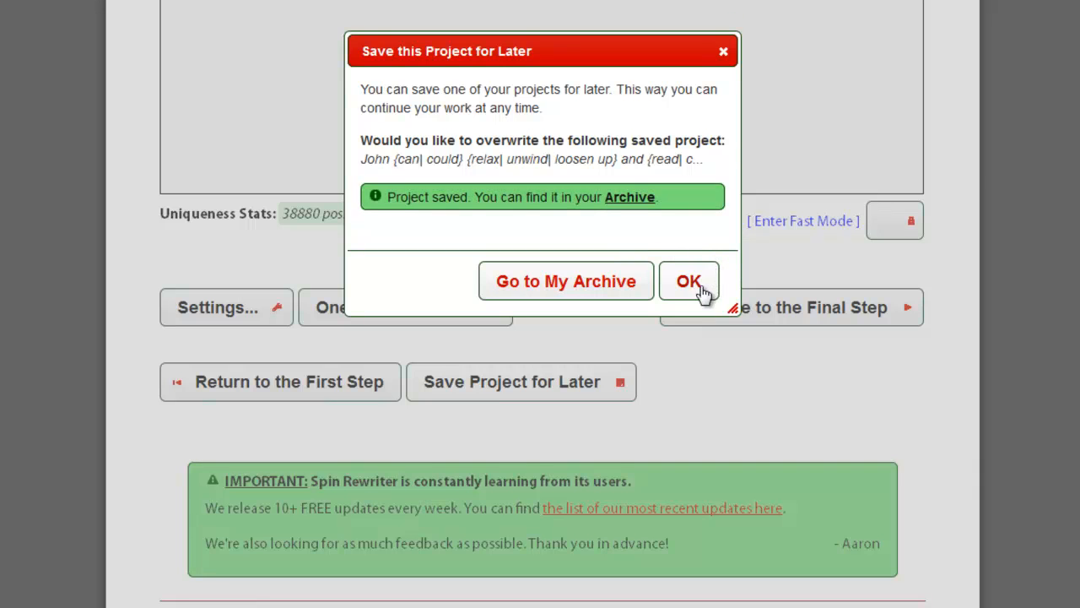
left_click(688, 281)
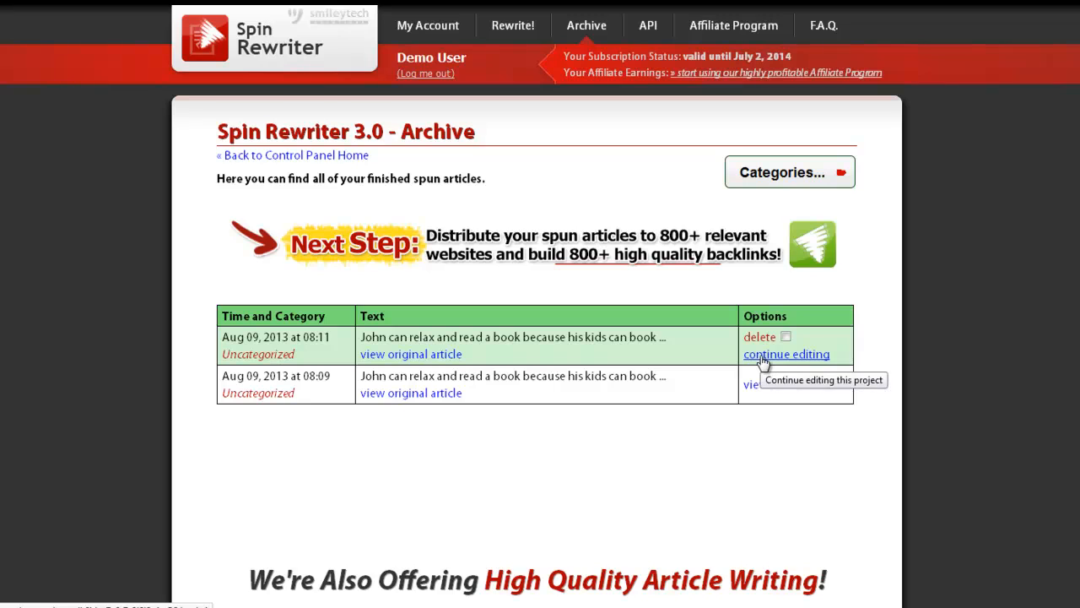
- Continue editing the newest archived project, returning to Step 2
left_click(786, 353)
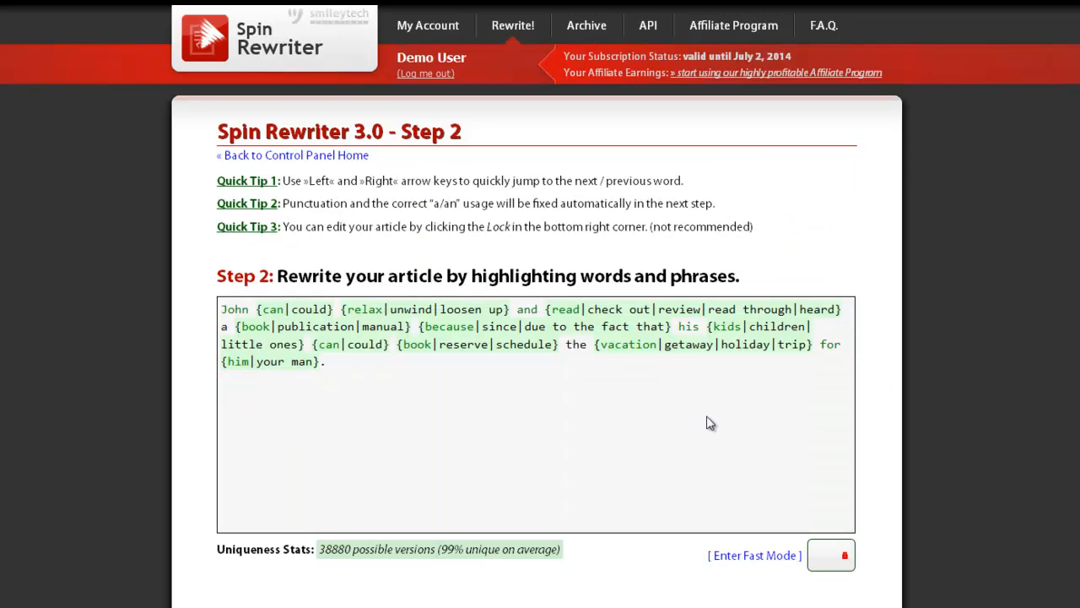
mouse_move(841, 385)
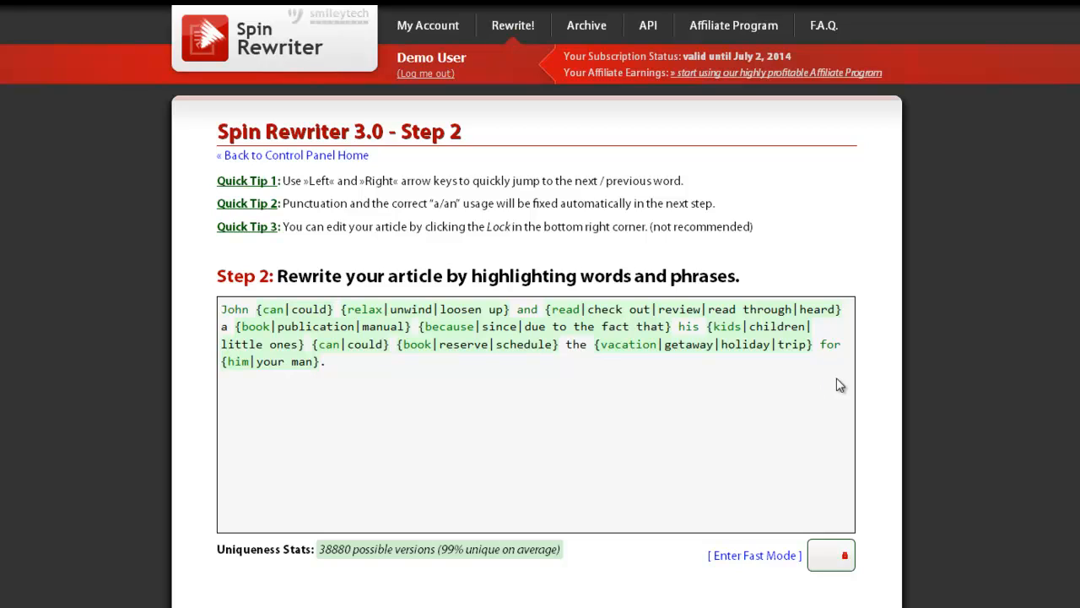
mouse_move(835, 377)
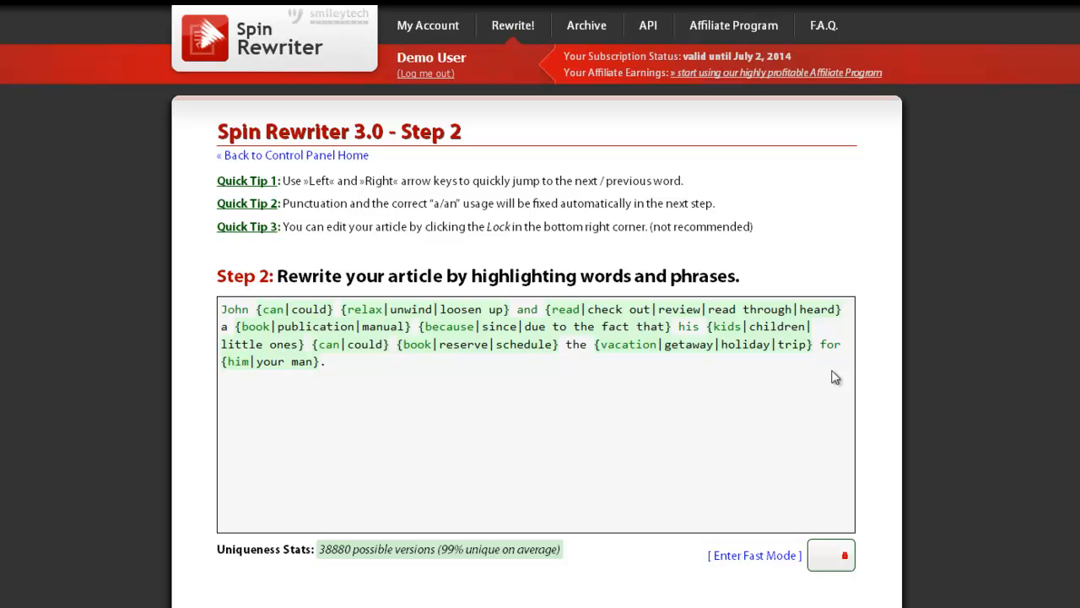
mouse_move(860, 367)
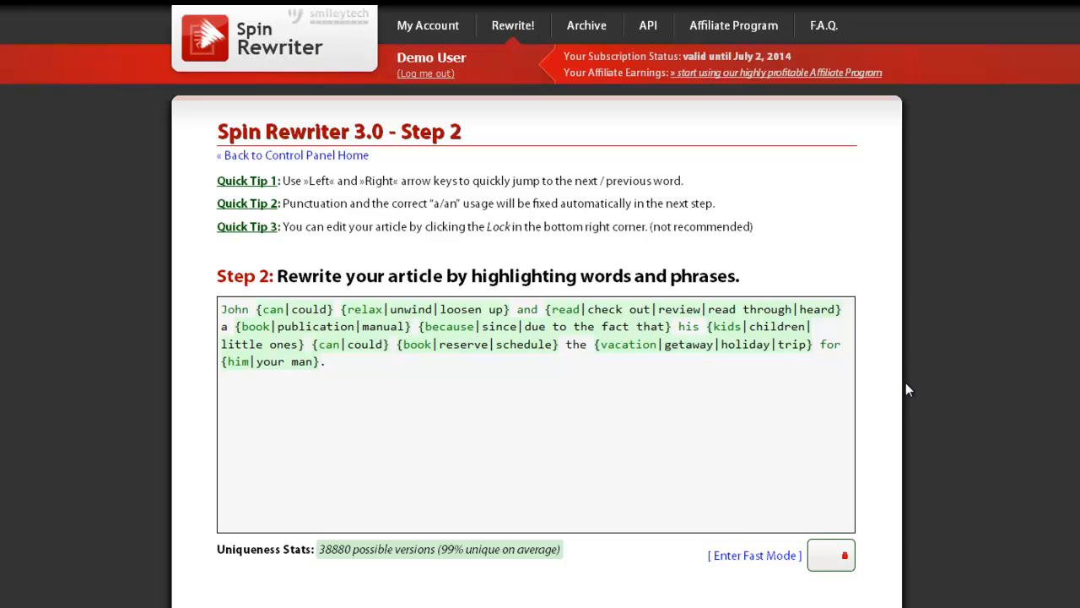
- Continue the spun John article to the Final Step, Step 3
scroll("down", 3)
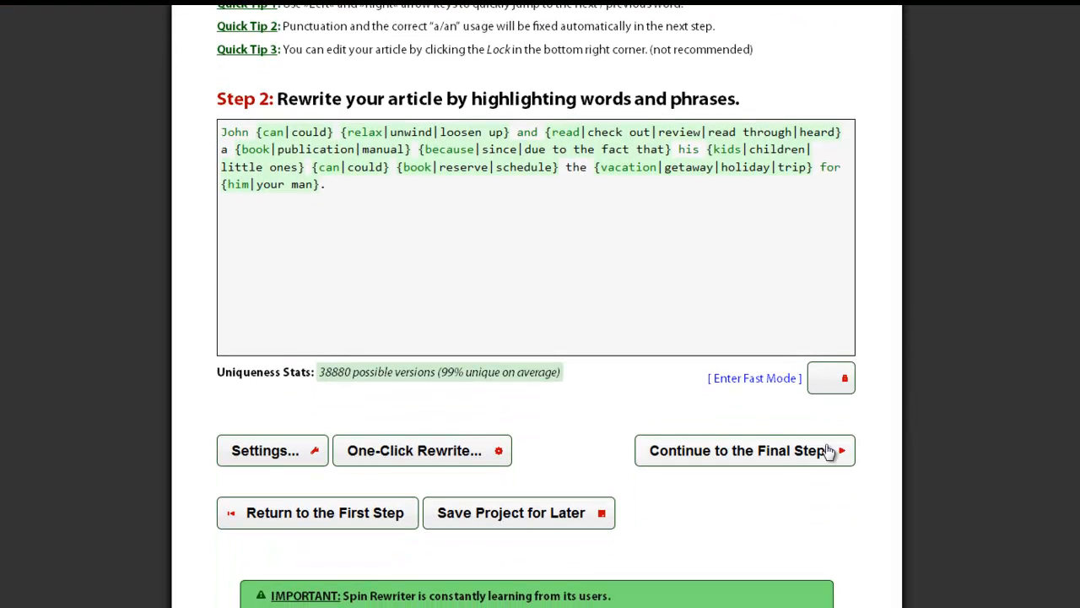
mouse_move(798, 458)
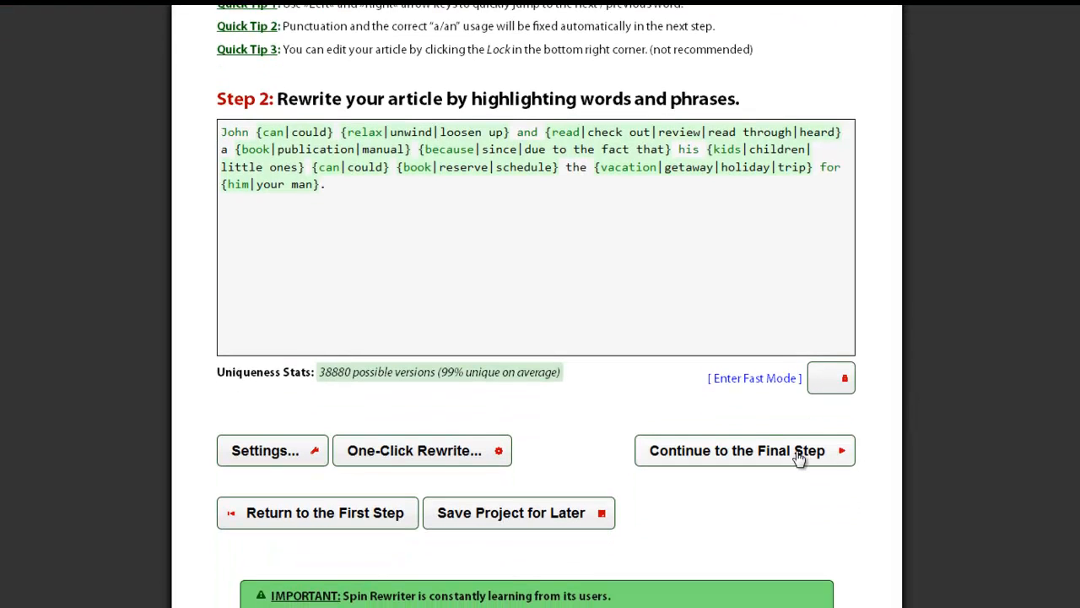
left_click(736, 450)
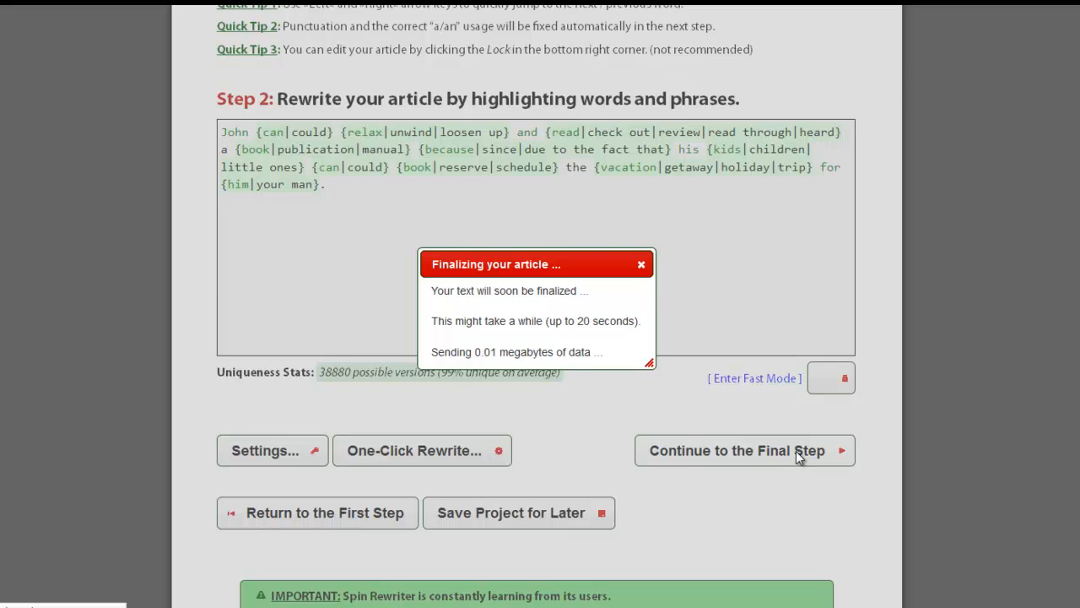
left_click(744, 450)
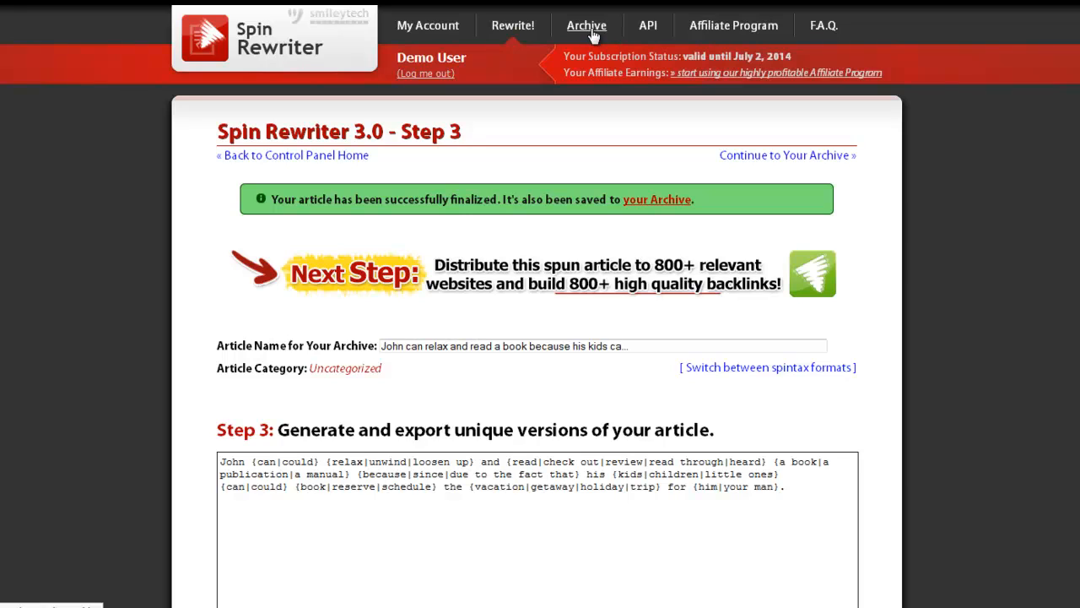
- Add a new category named 'Test' from the Archive's Categories panel
left_click(586, 25)
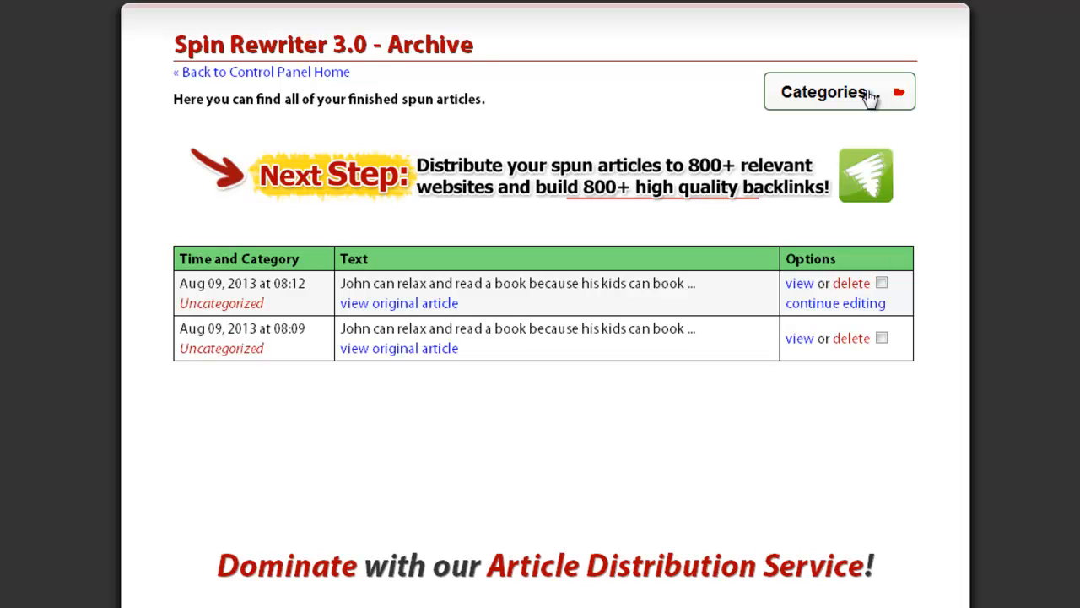
left_click(829, 91)
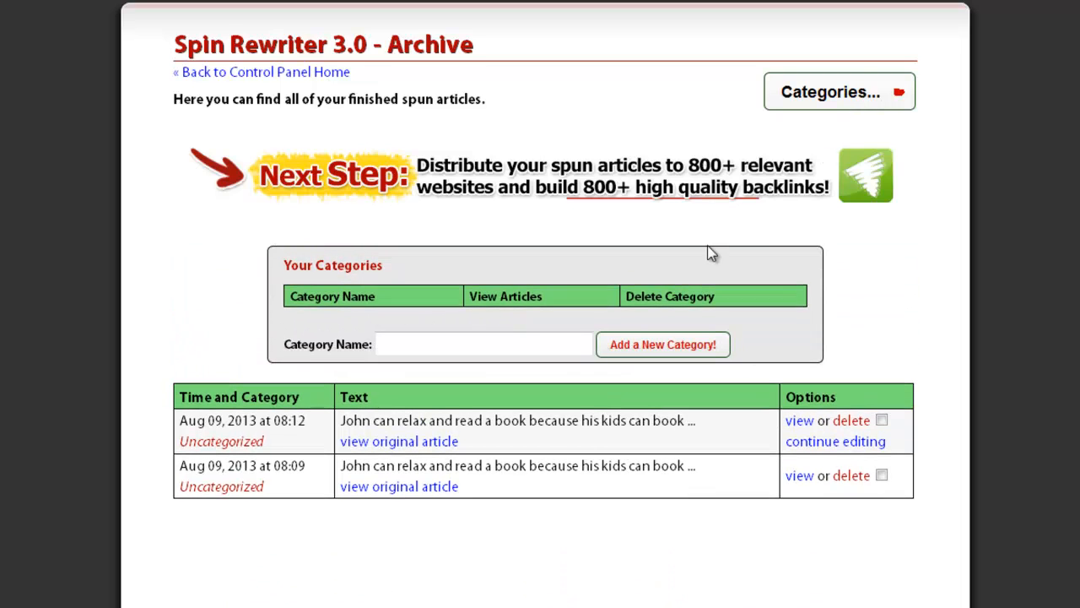
type("Test")
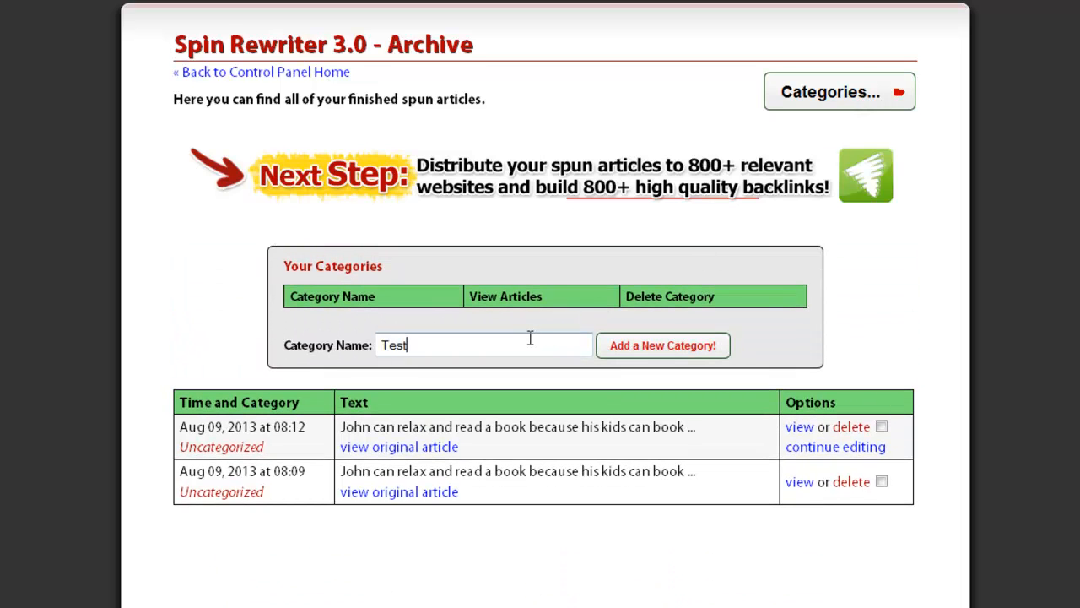
left_click(662, 345)
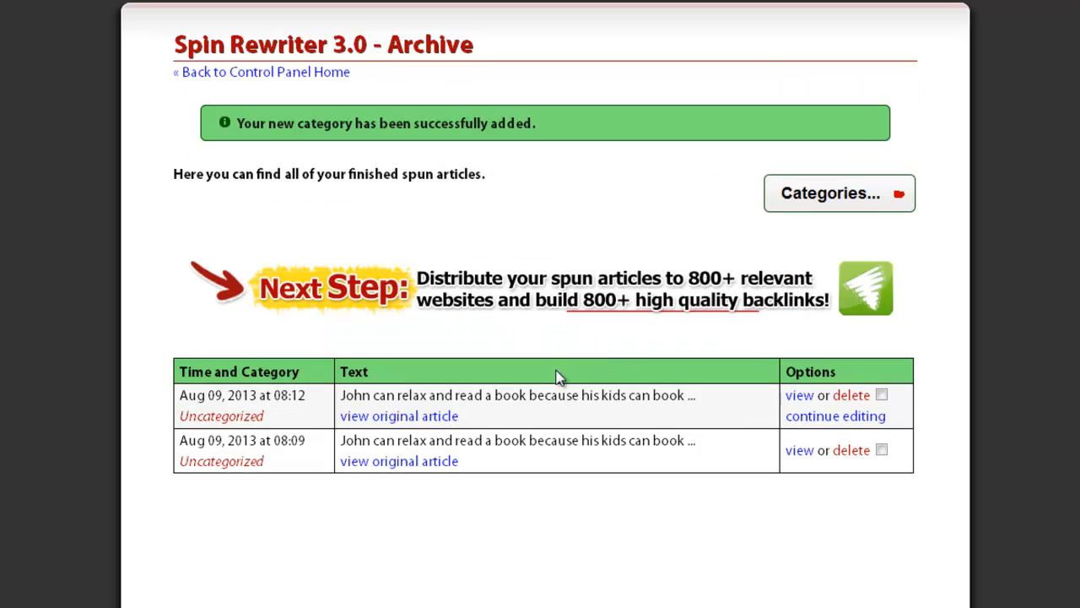
- File the Aug 09 08:12 article under the Test category
left_click(838, 192)
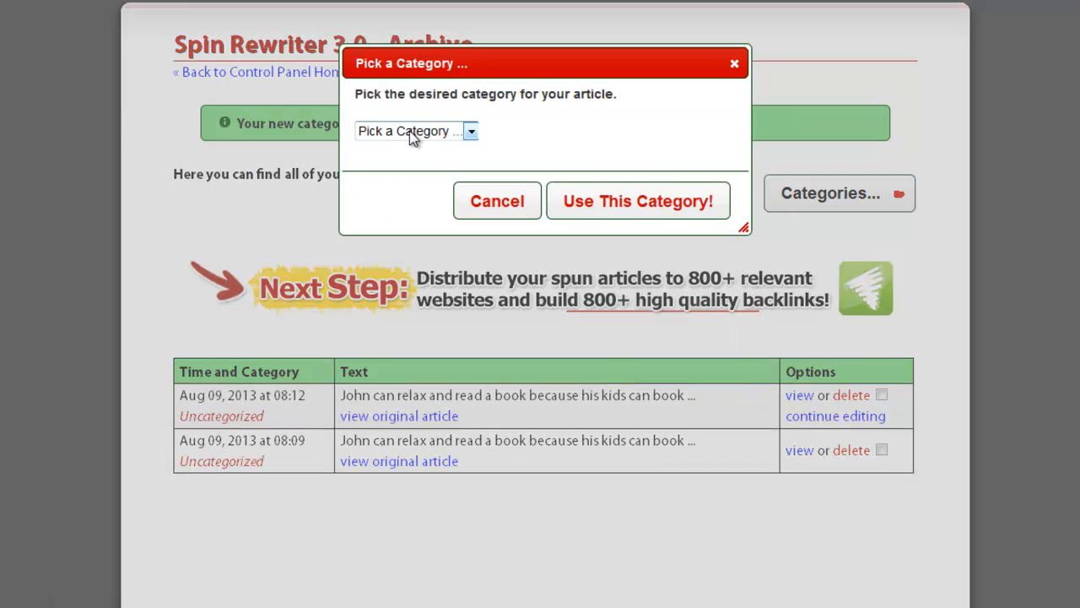
left_click(414, 130)
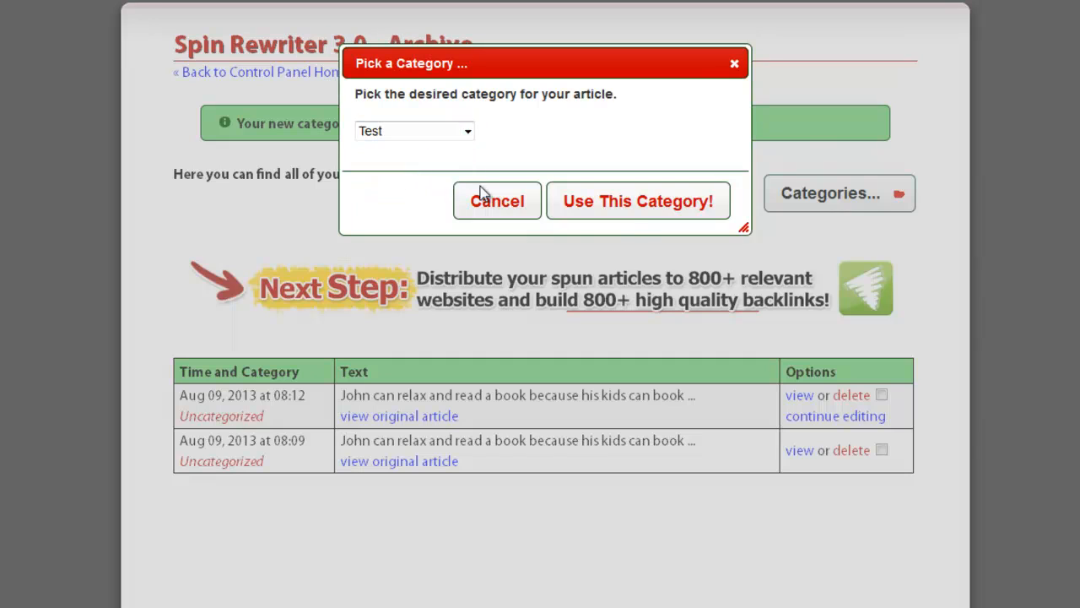
left_click(638, 201)
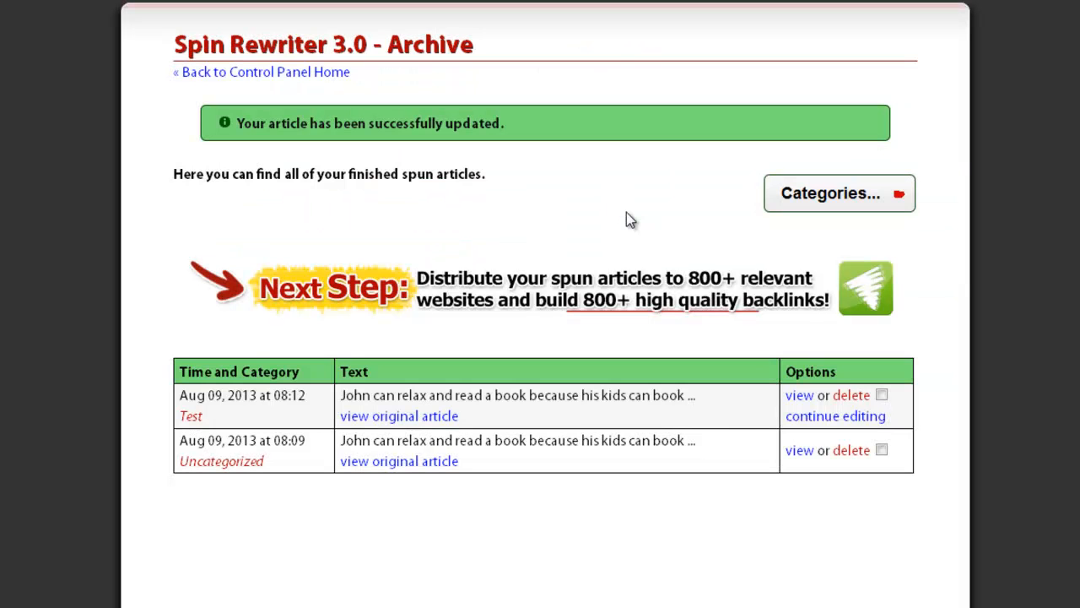
mouse_move(657, 269)
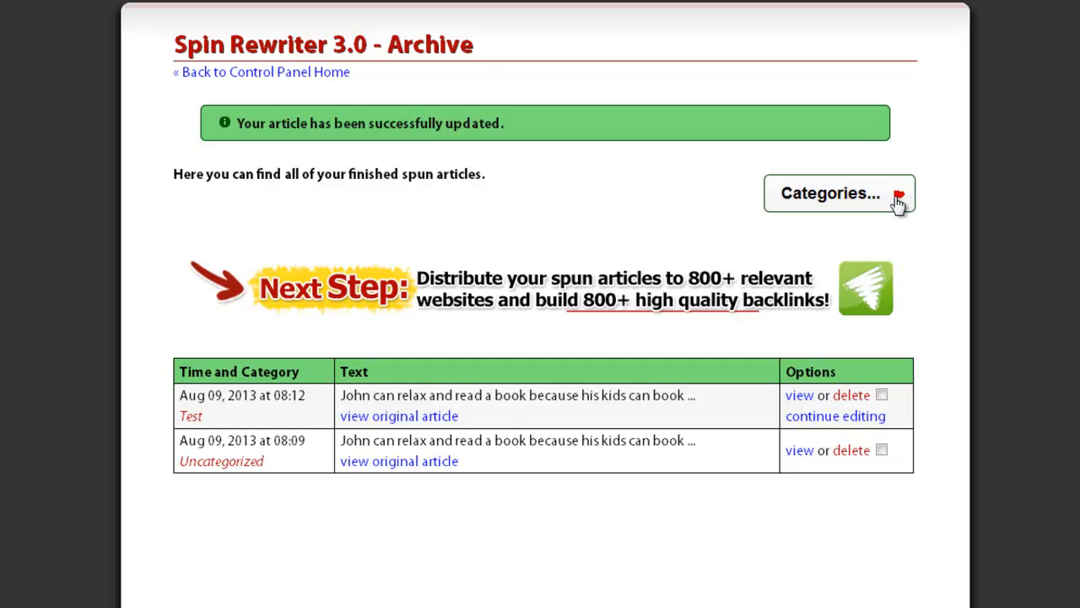
- View only the articles in the Test category
left_click(838, 193)
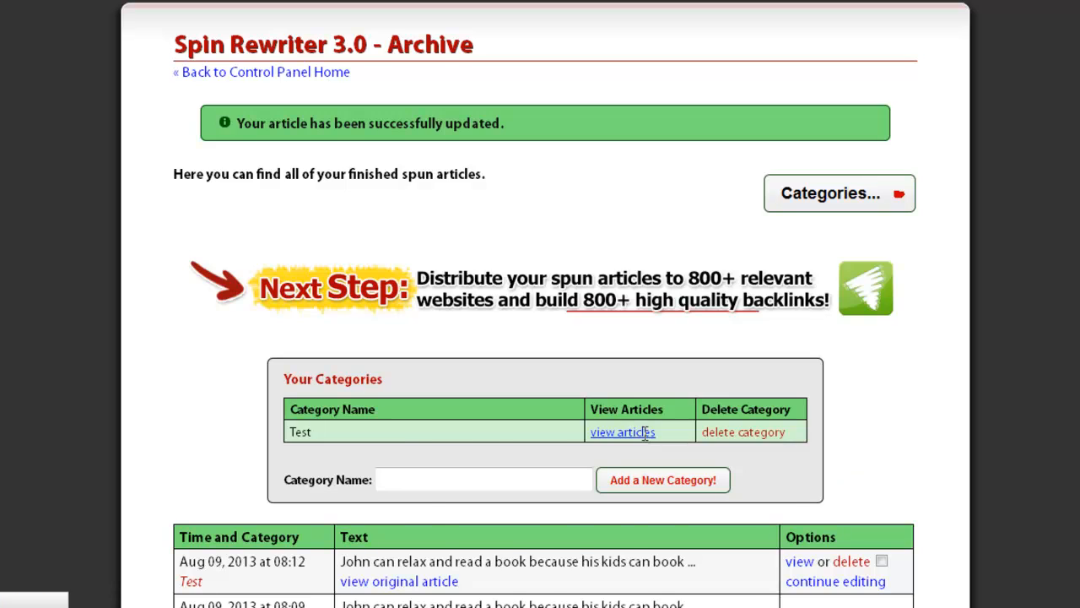
left_click(622, 431)
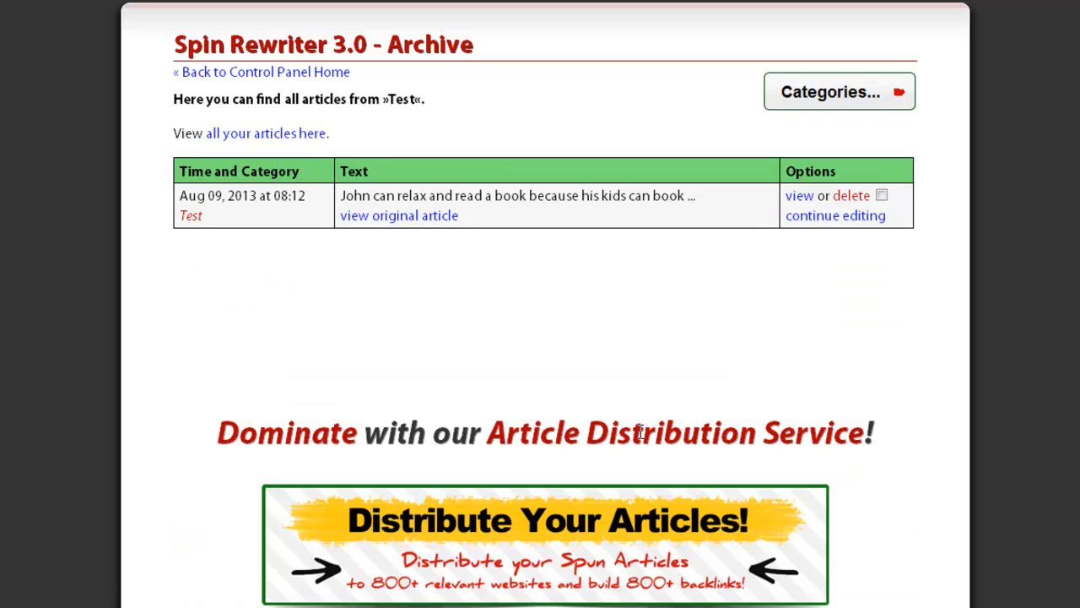